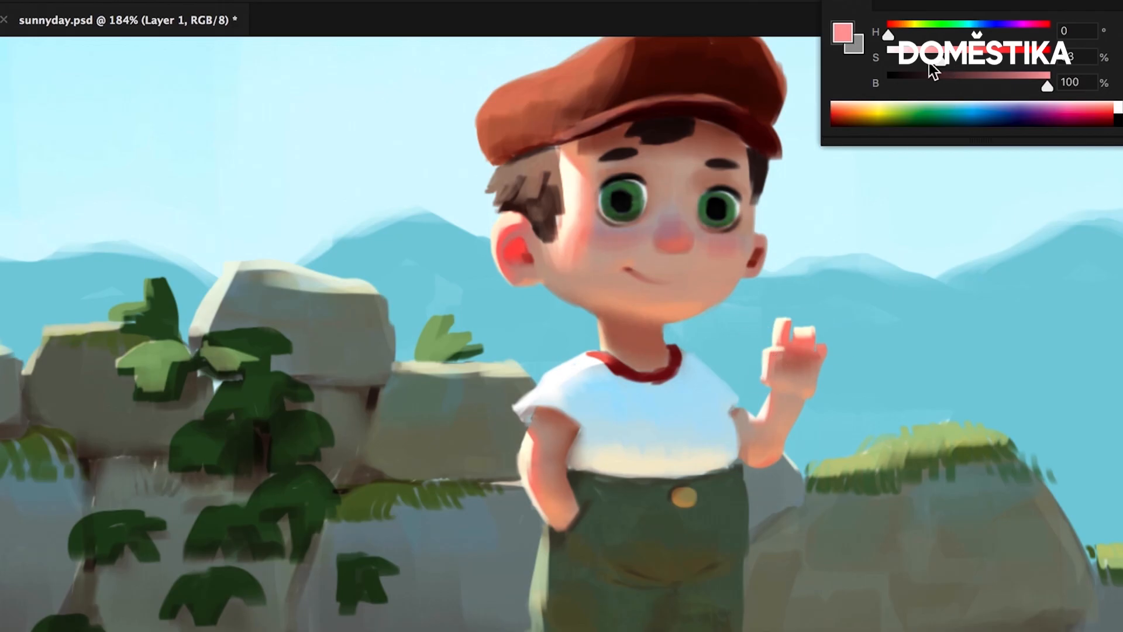
mouse_move(748, 401)
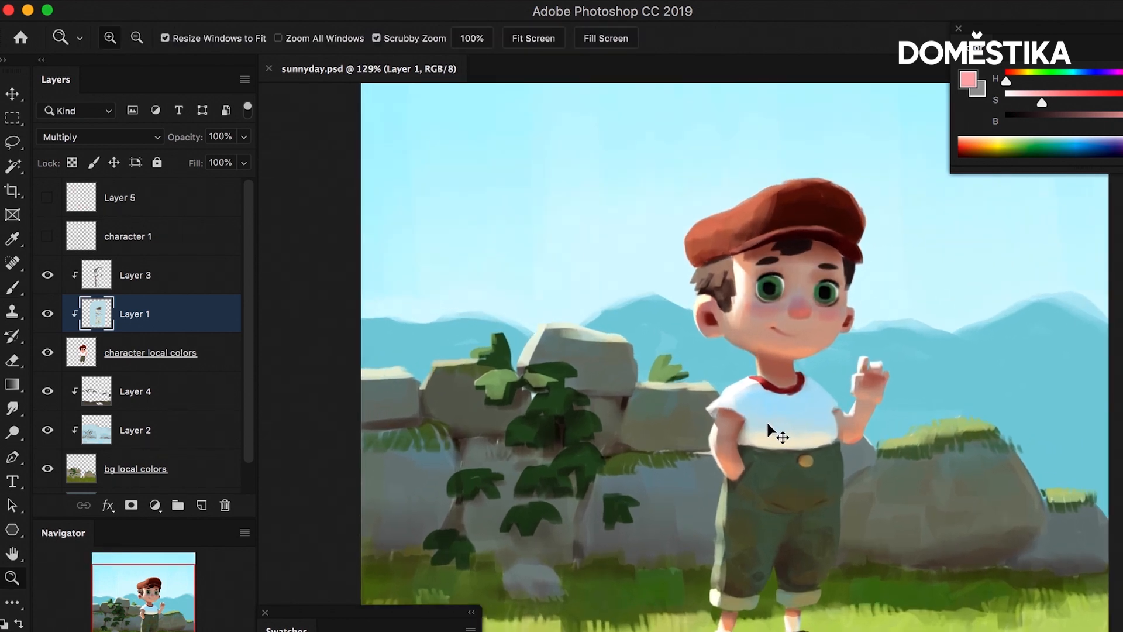
- Zoom in closer on the boy's head and cap before shading
left_click(13, 288)
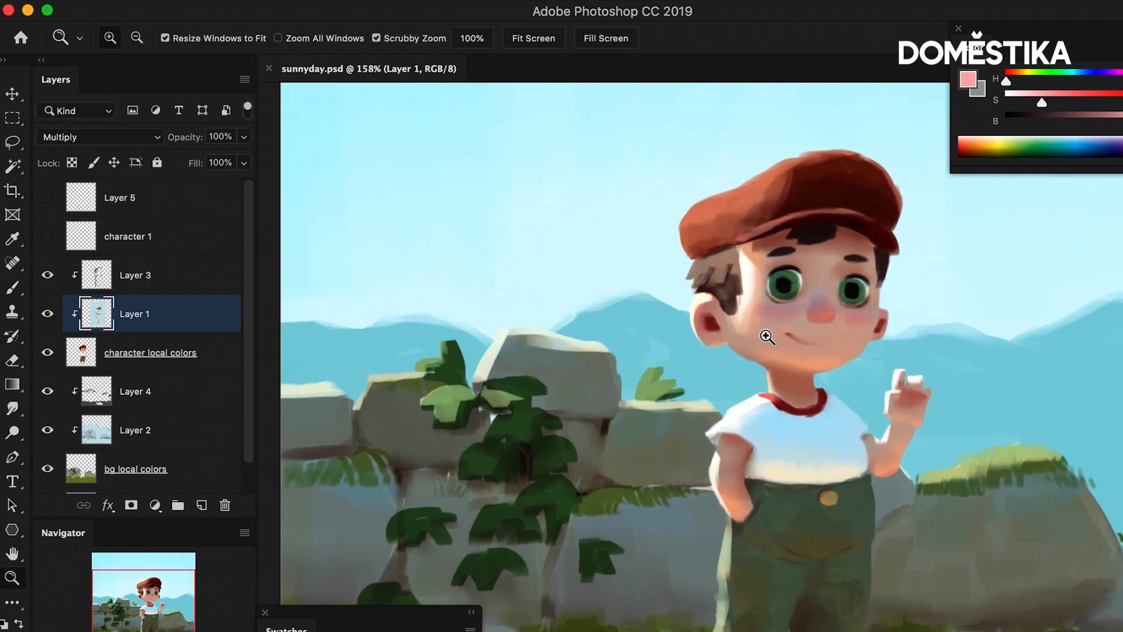
left_click(13, 288)
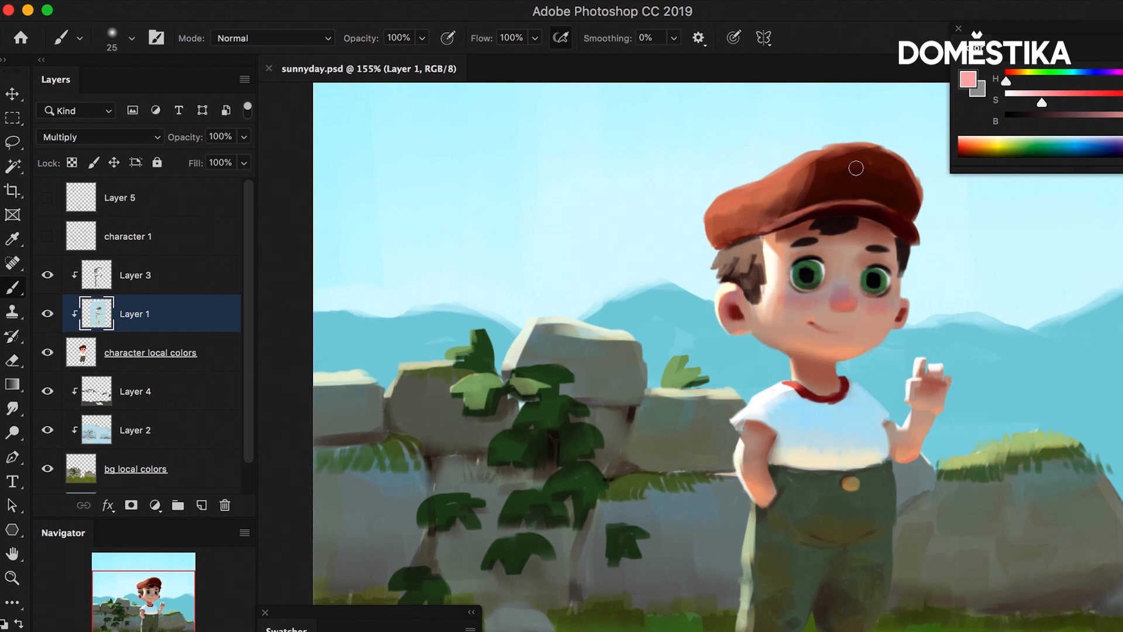
mouse_move(841, 175)
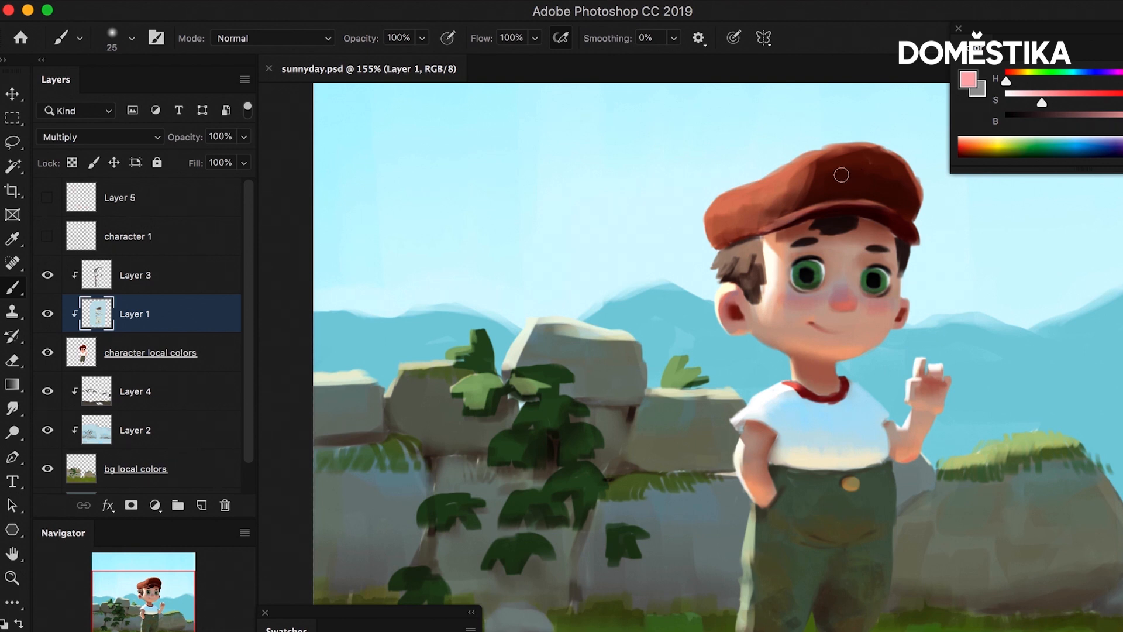
mouse_move(835, 187)
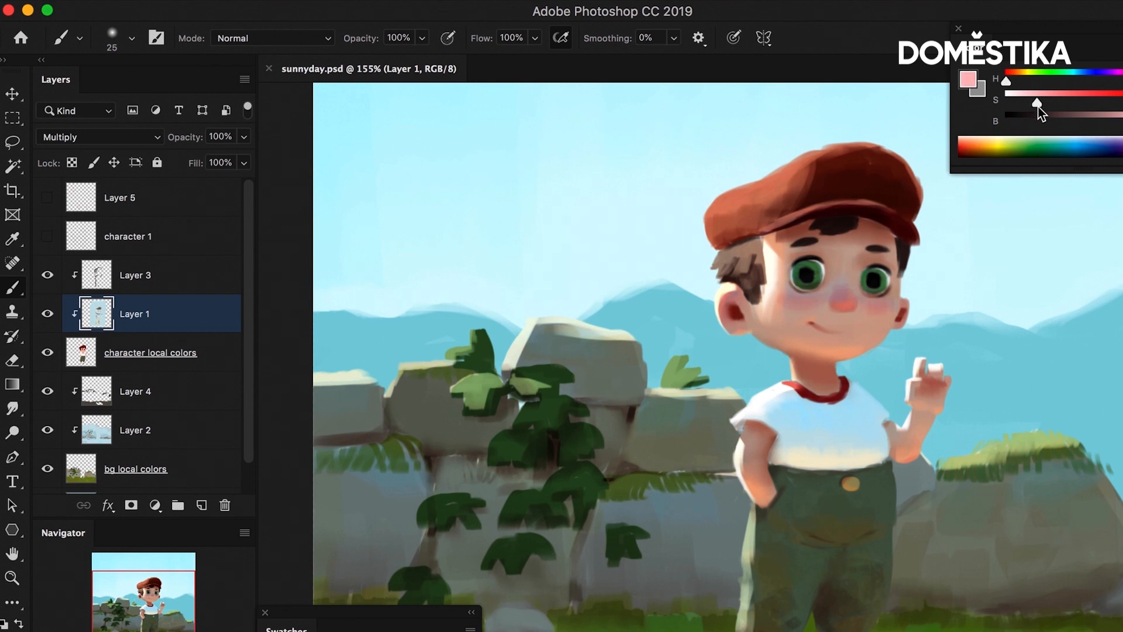
mouse_move(1100, 123)
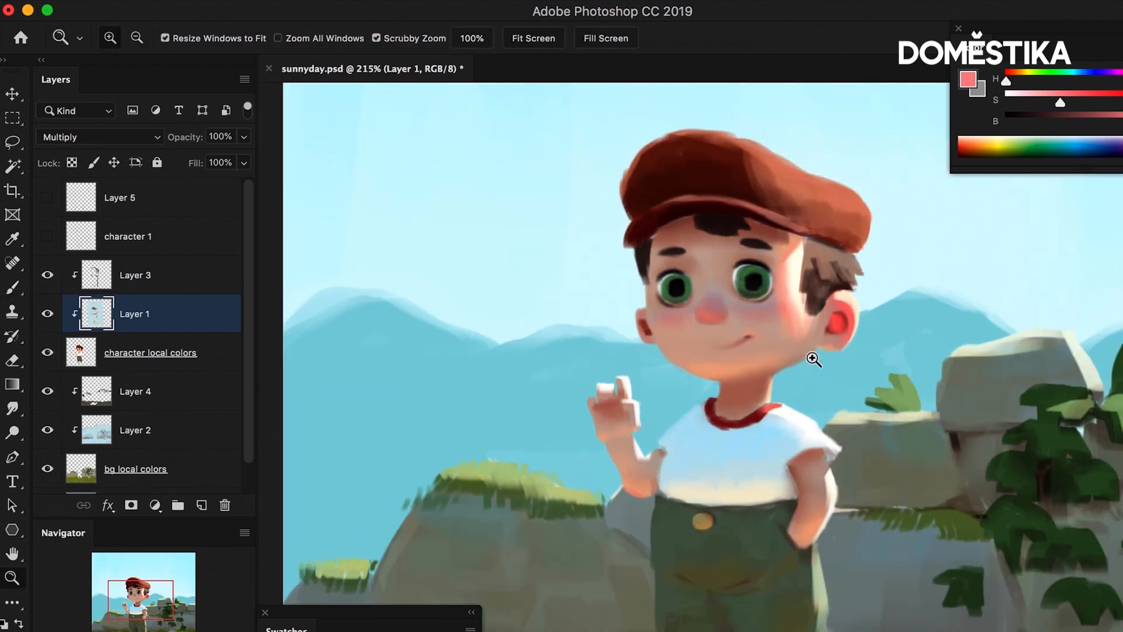
- Brush brownish multiply shading along the boy's raised arm and shirt side
left_click(812, 359)
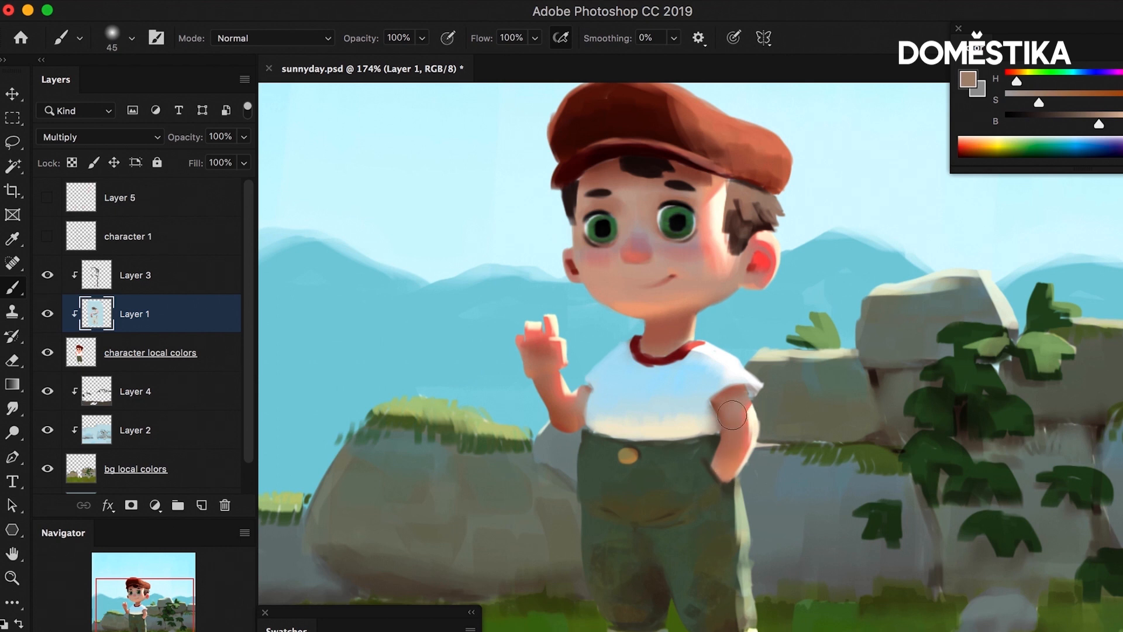
left_click(730, 415)
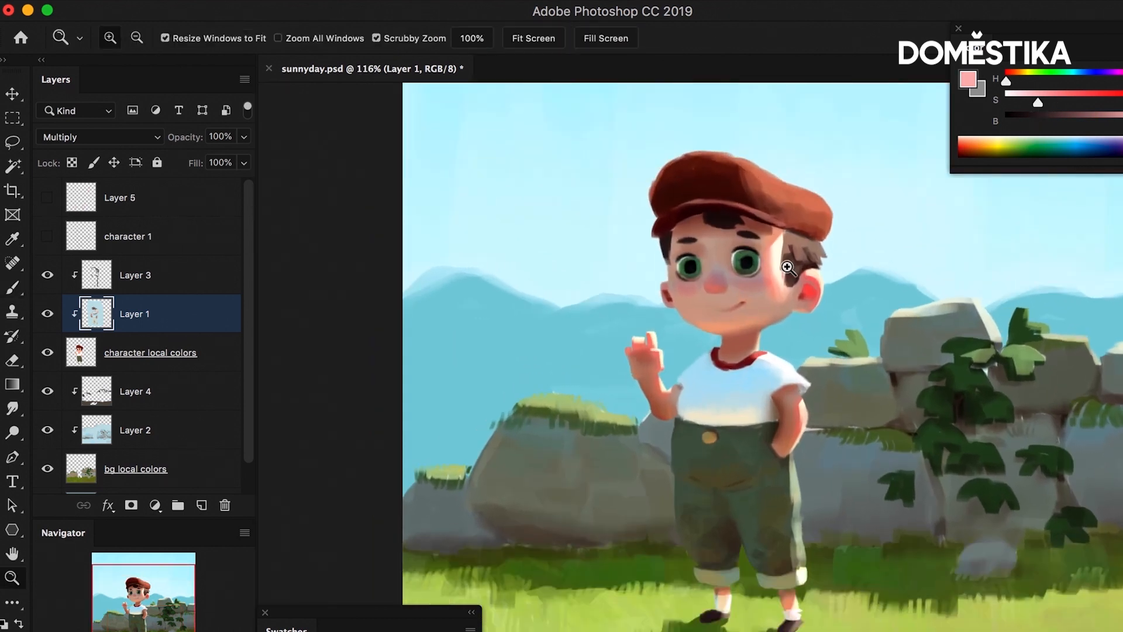
- Refine the sleeve edge: add a shading stroke on Layer 1 and erase excess highlight on Layer 3
left_click(788, 267)
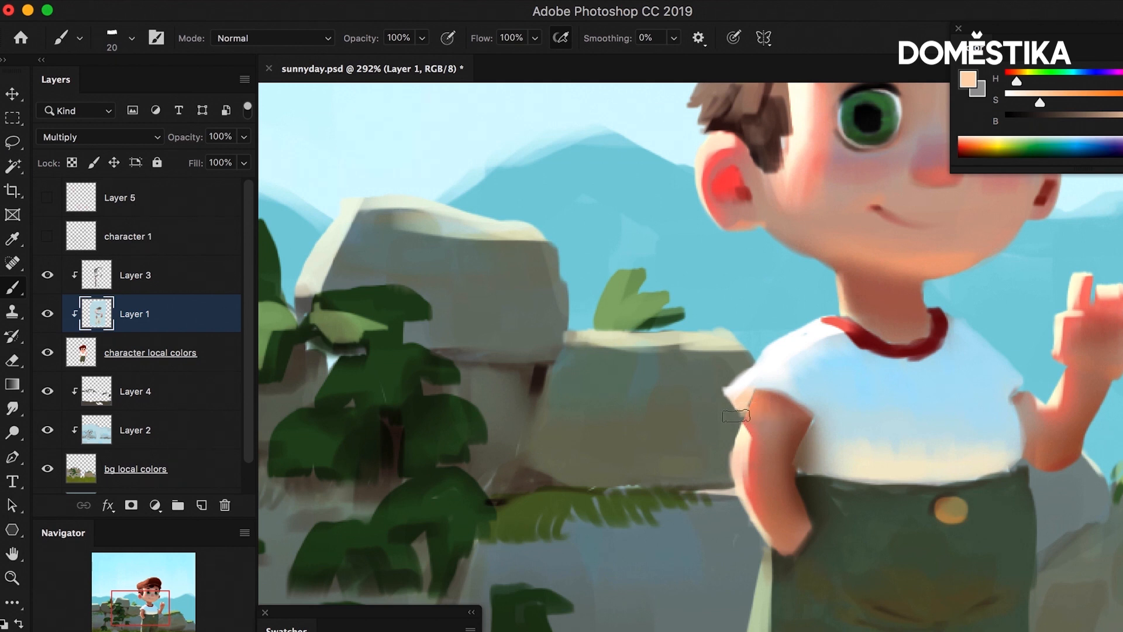
left_click(135, 274)
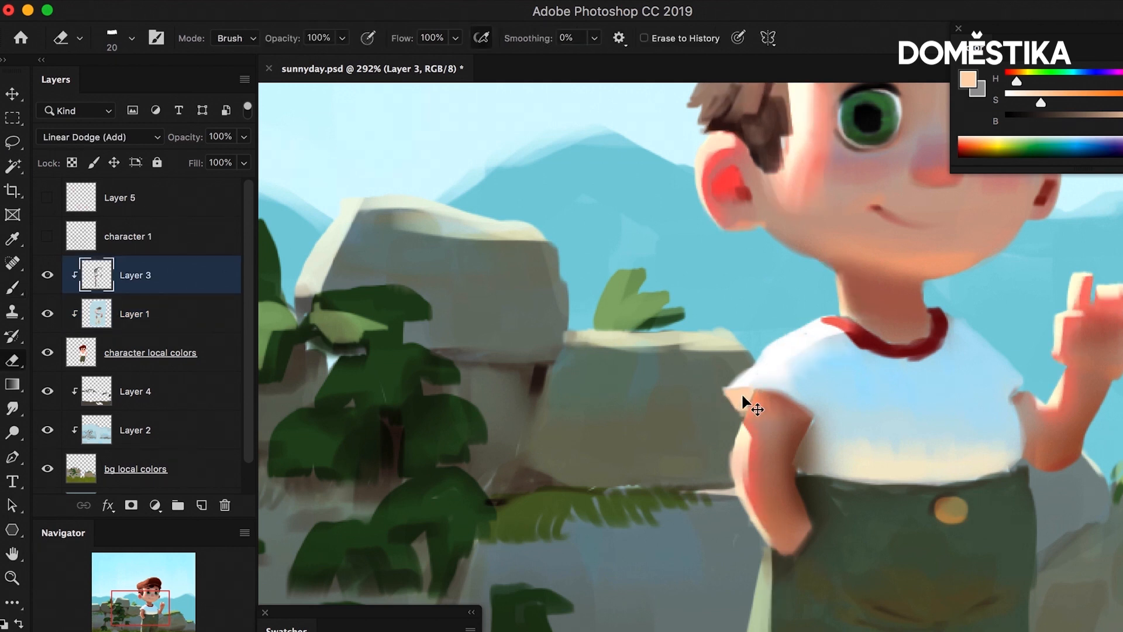
left_click(134, 314)
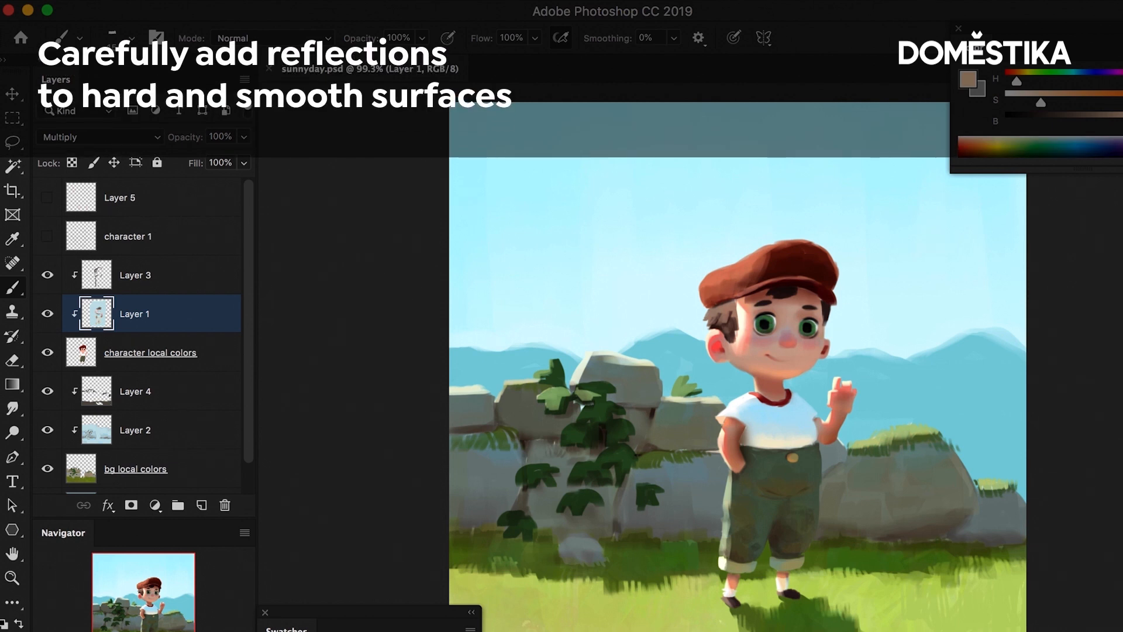
- Create a reflection layer, sample all layers with the Eyedropper, and dab sky blue on the nose
left_click(202, 505)
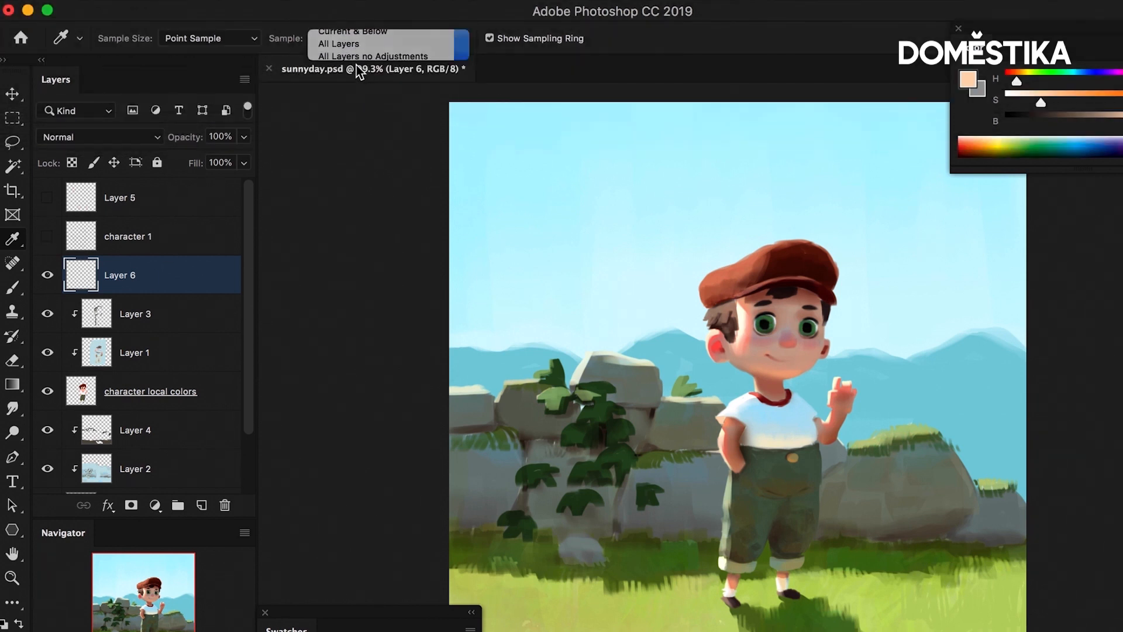
left_click(337, 43)
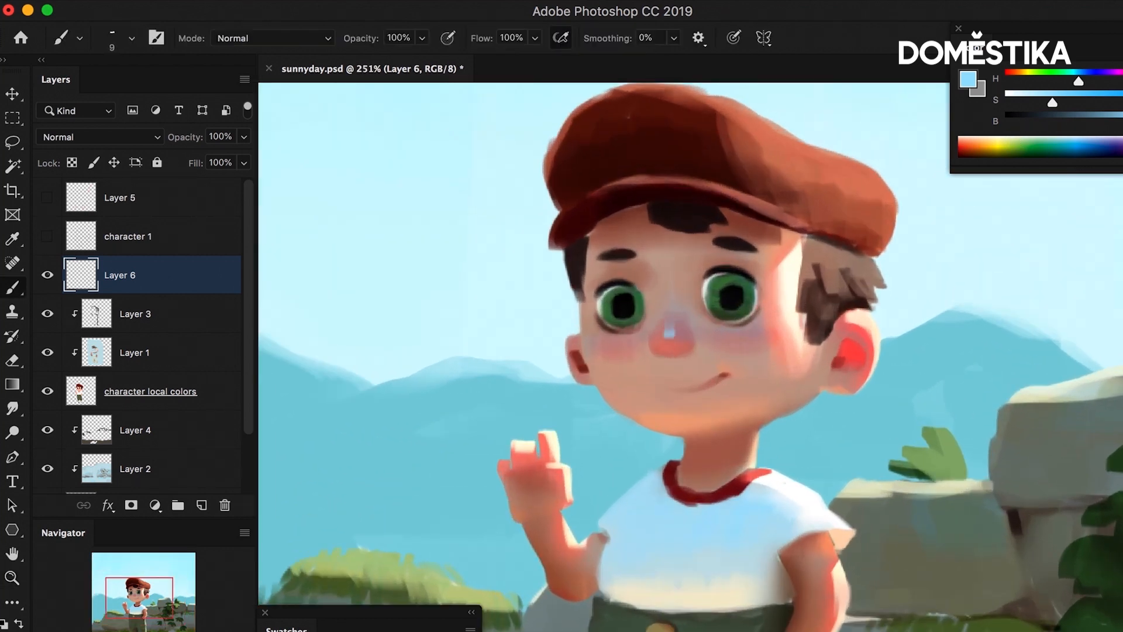
left_click(665, 330)
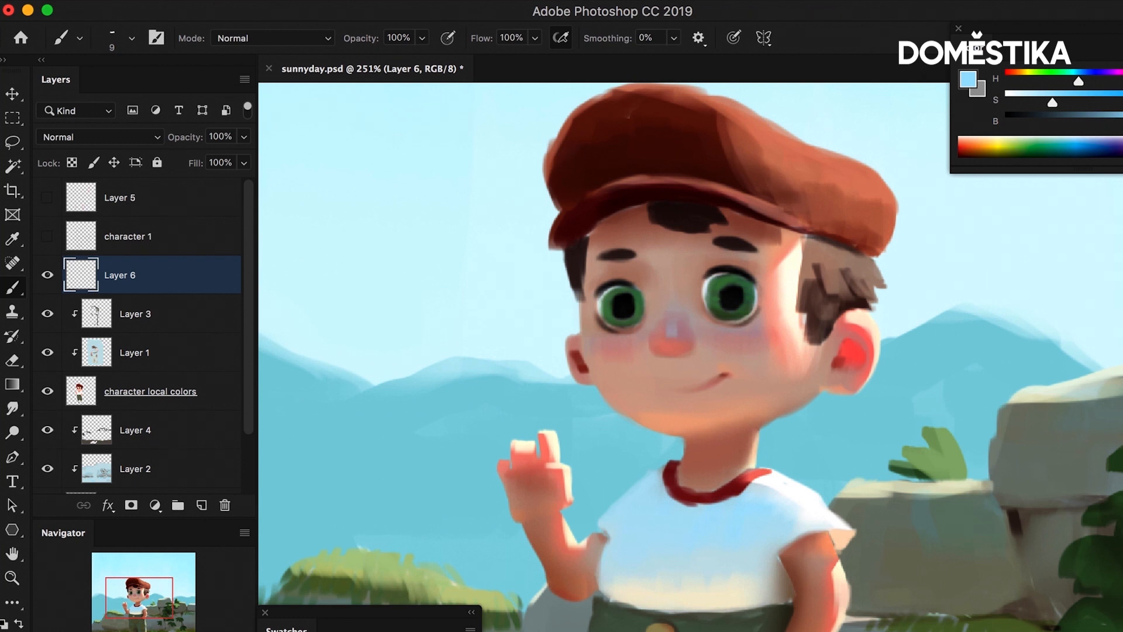
- Paint pale sky-blue reflections on the boy's hair tufts and face edges on Layer 6
scroll("down", 3)
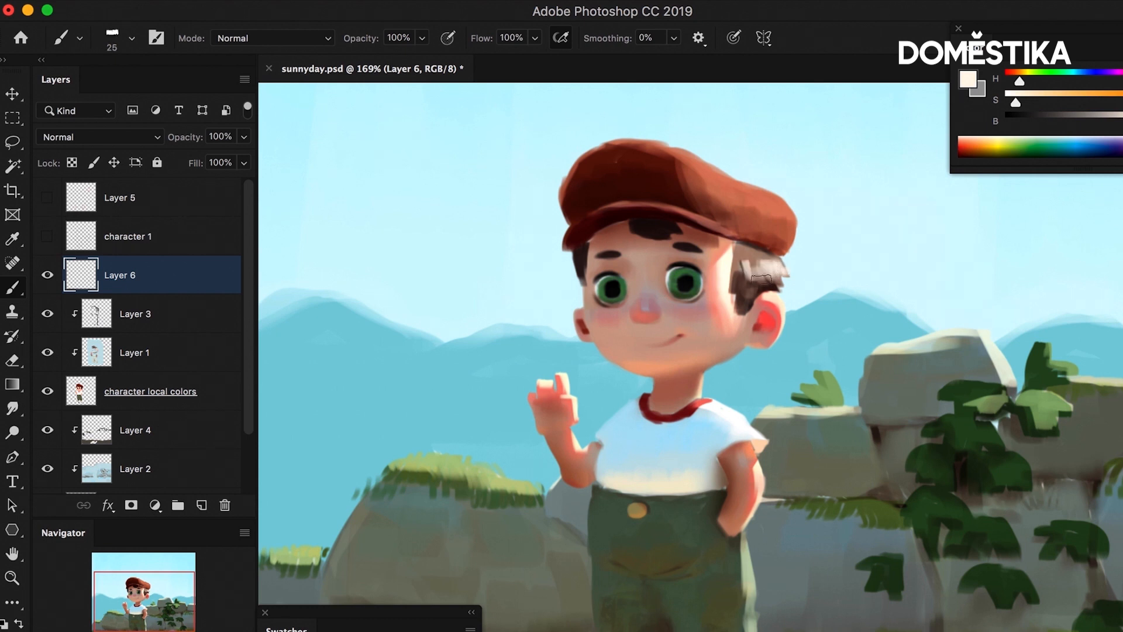
left_click(12, 359)
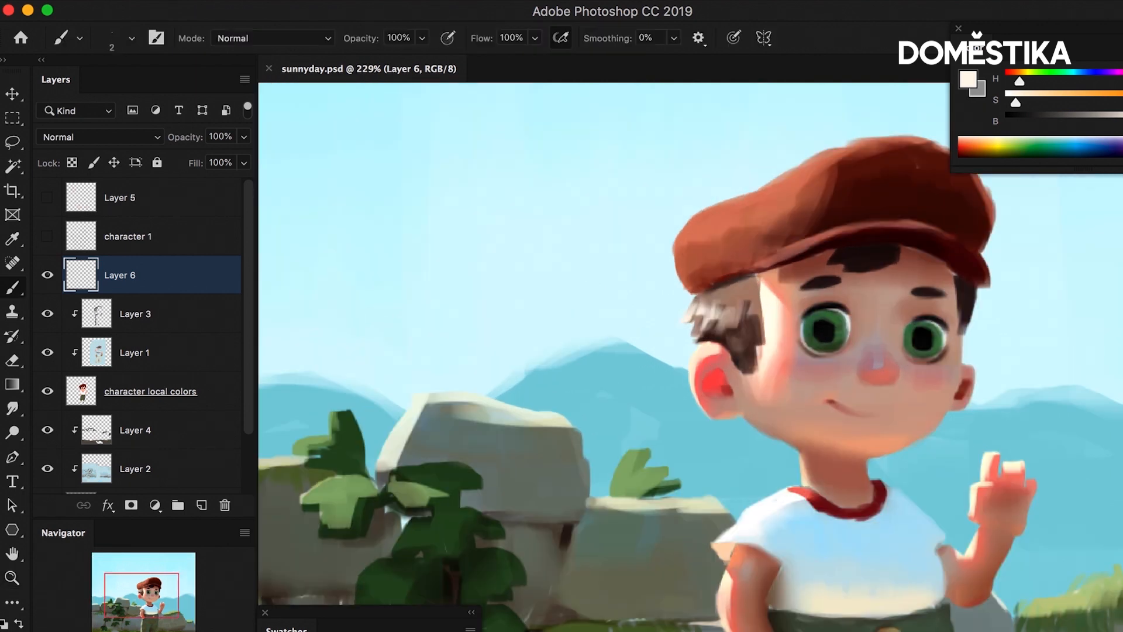
left_click(13, 361)
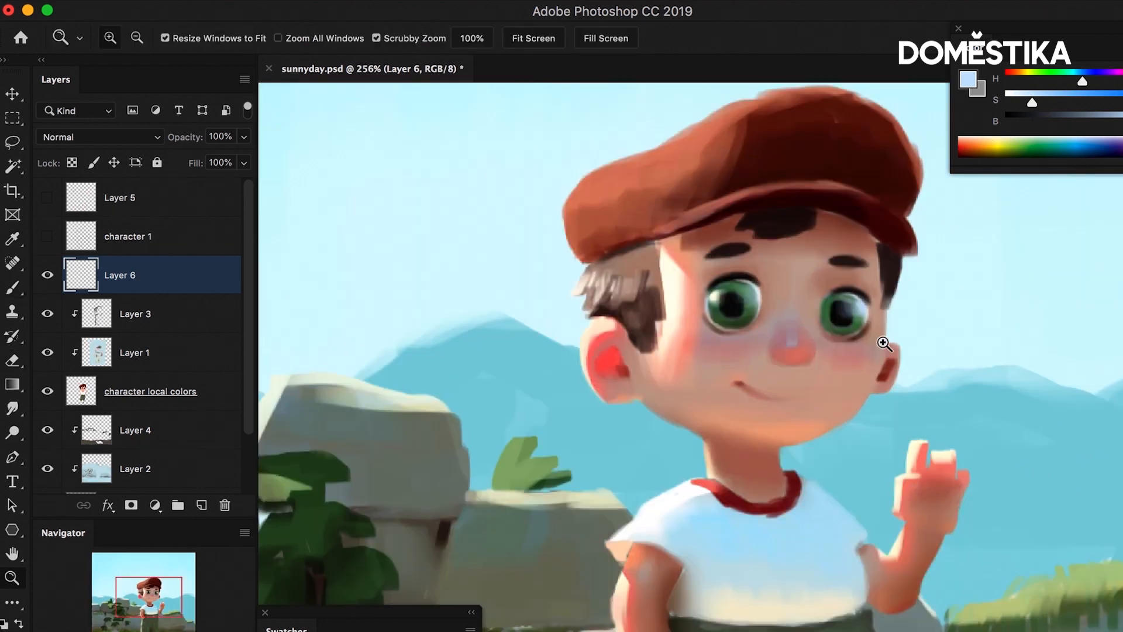
- Paint the trouser button with a bright sky-blue glint on Layer 6
left_click(13, 287)
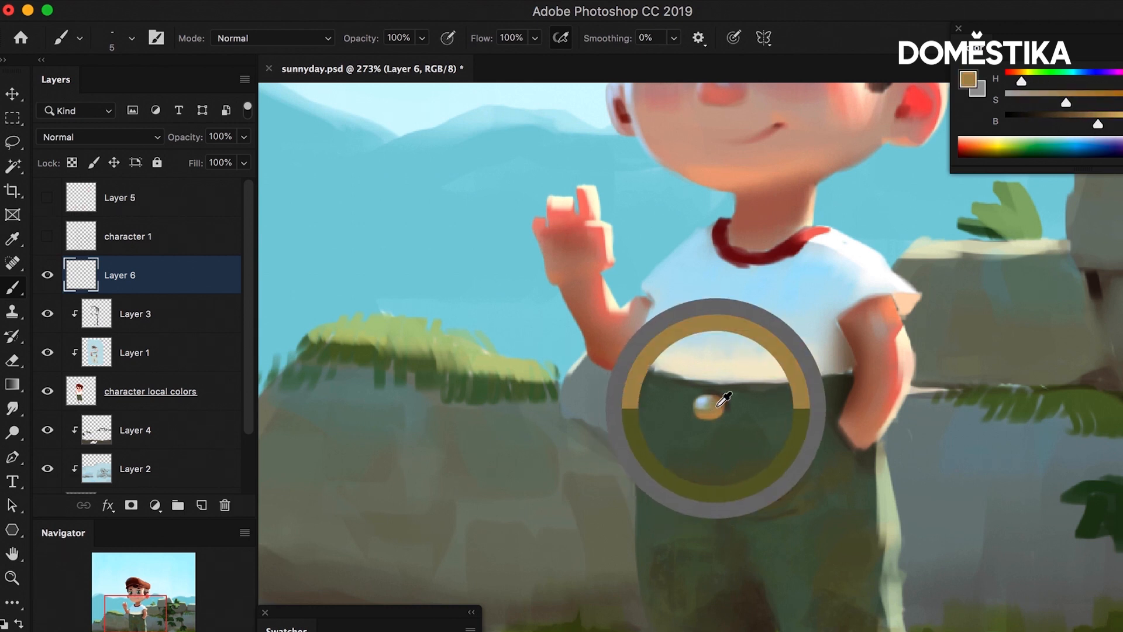
left_click(722, 400)
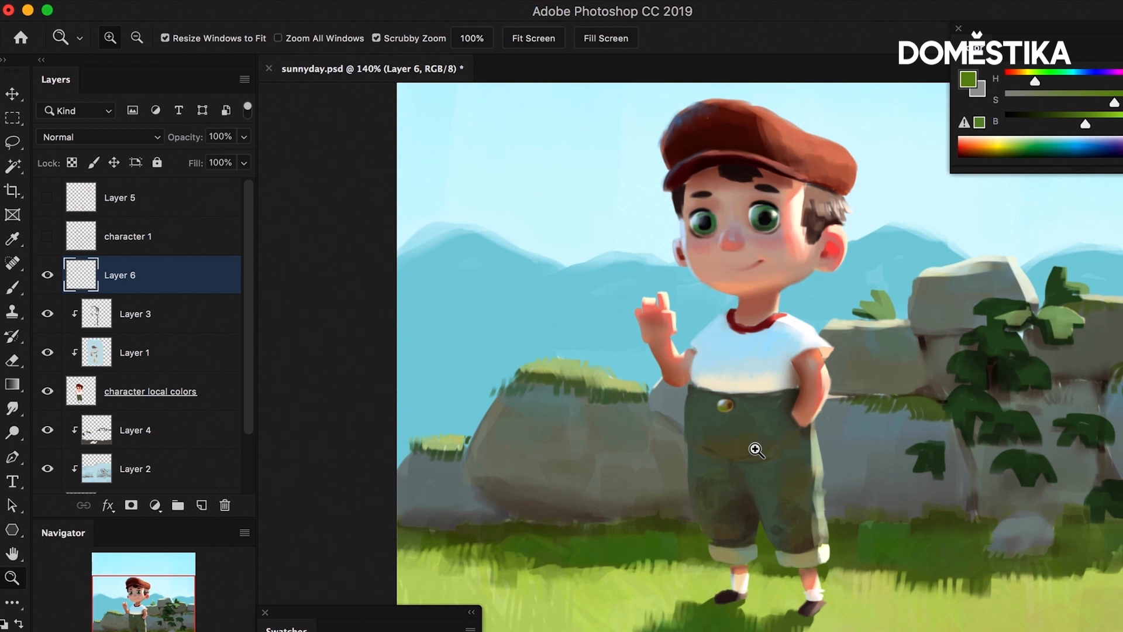
left_click(135, 352)
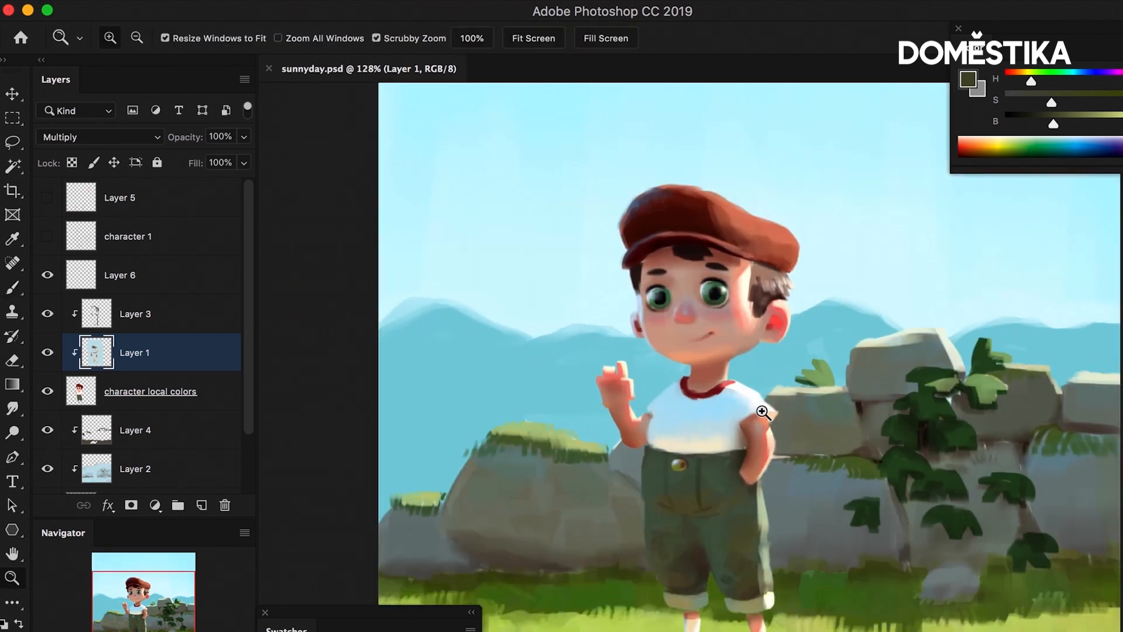
- Select the reflection layer and dab blue sky reflections onto the tops of the wall leaves
left_click(127, 237)
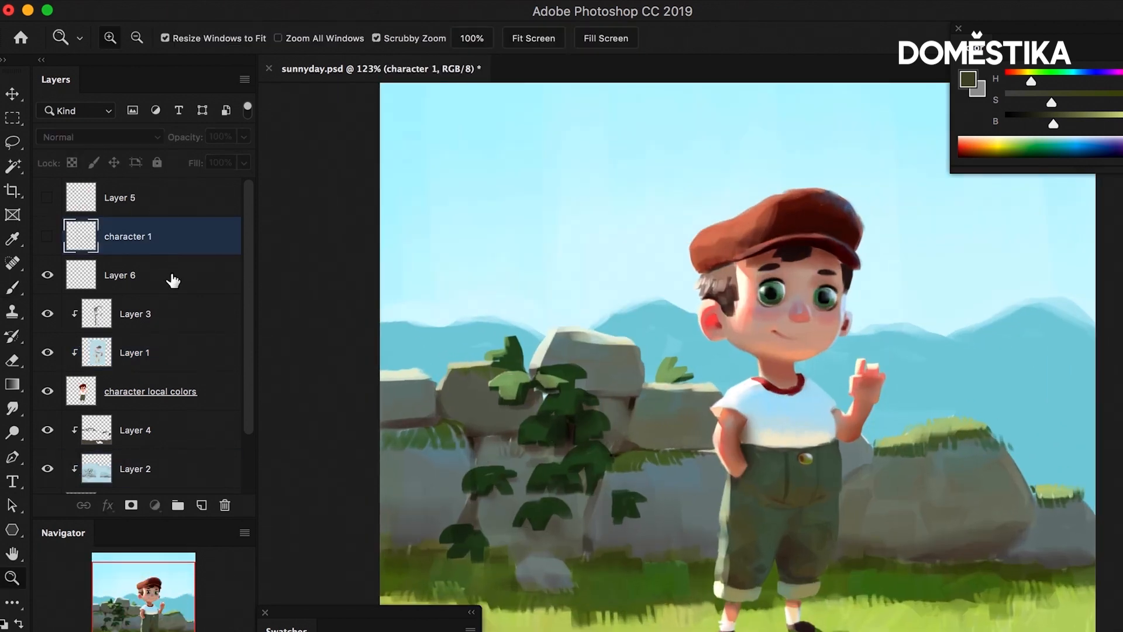
left_click(120, 275)
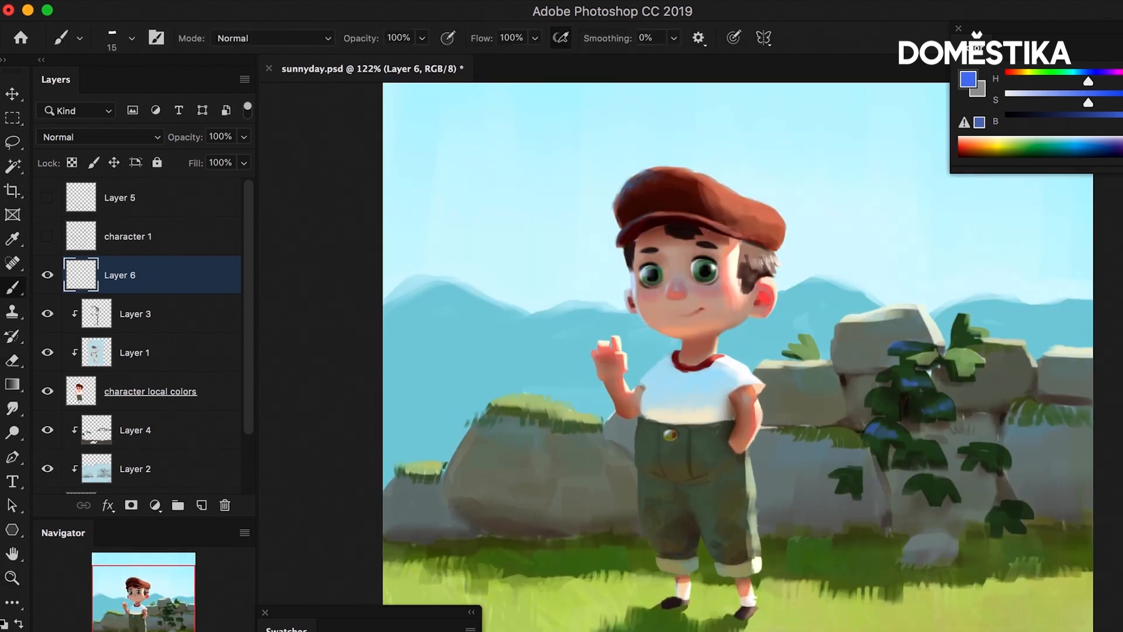
left_click(13, 361)
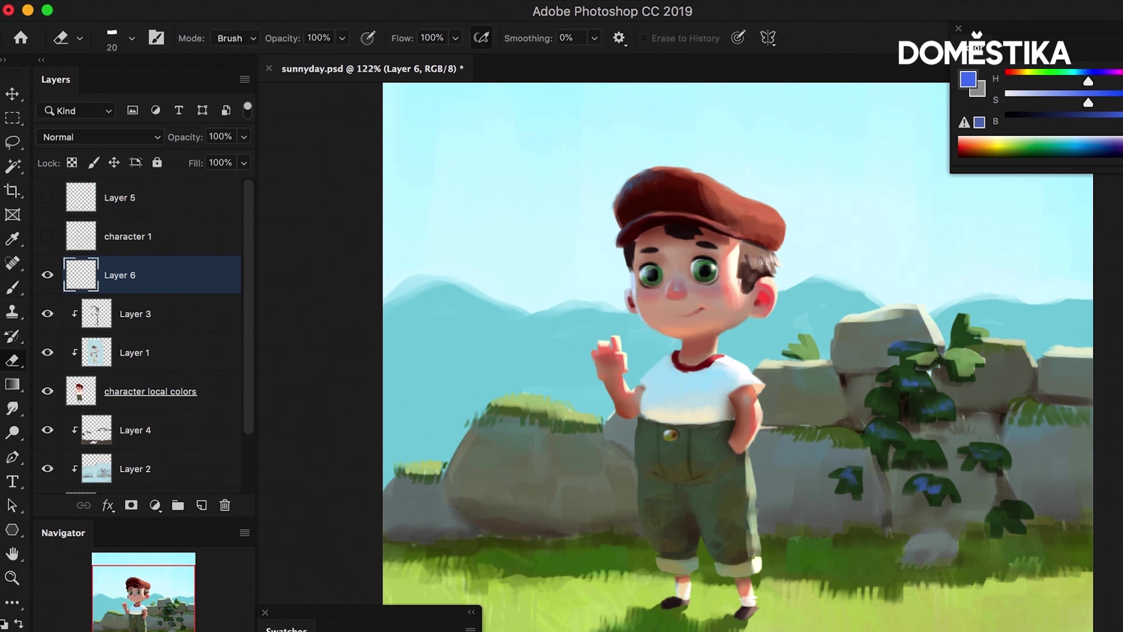
- Erase overly strong blue strokes from the wall leaves
left_click(13, 286)
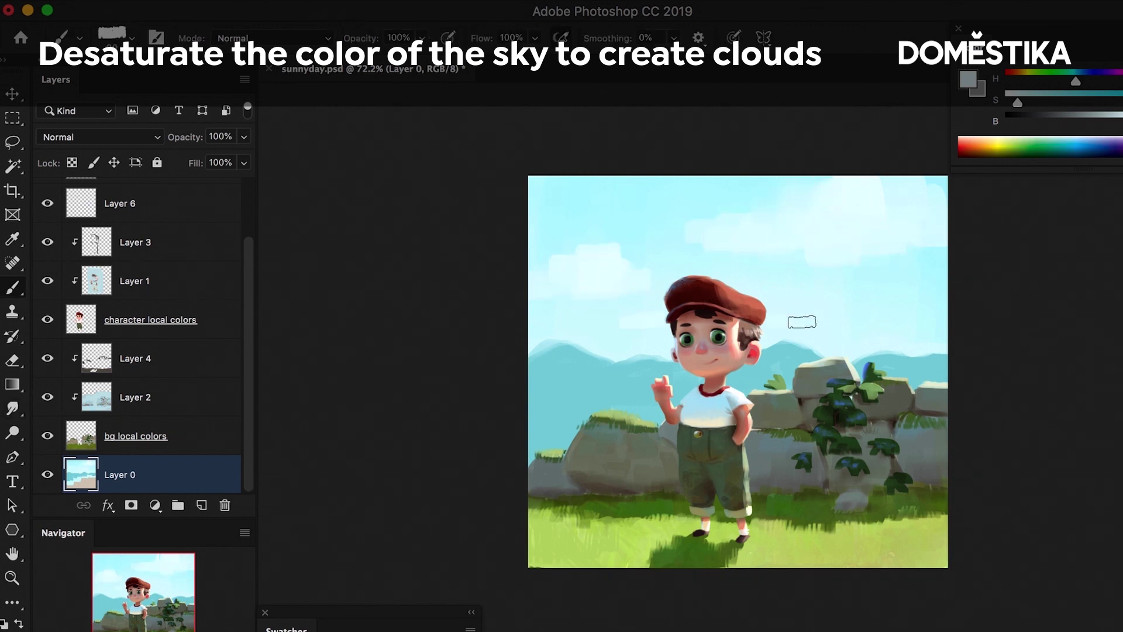
- Paint soft near-white cloud shapes across the sky on Layer 0 and zoom in to review
left_click(13, 578)
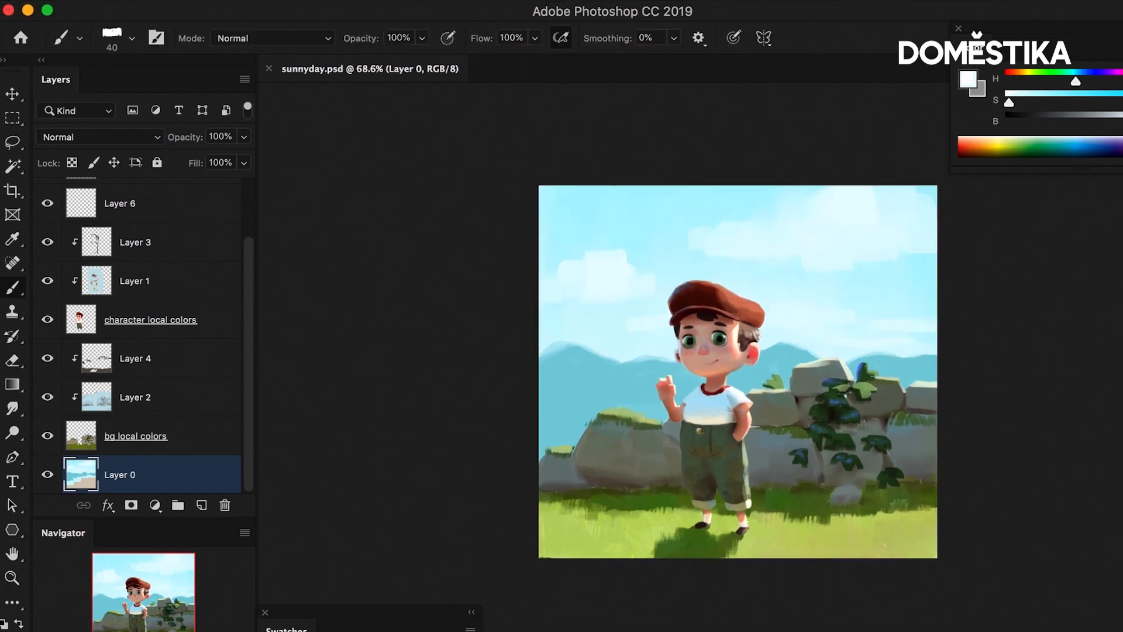
left_click(803, 301)
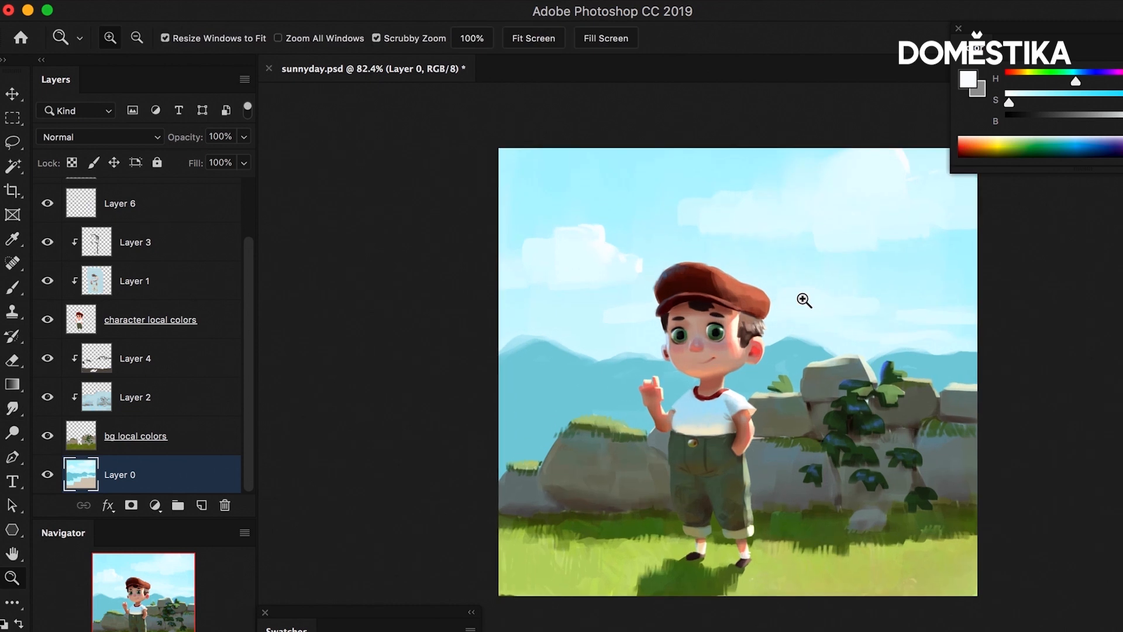
left_click(13, 287)
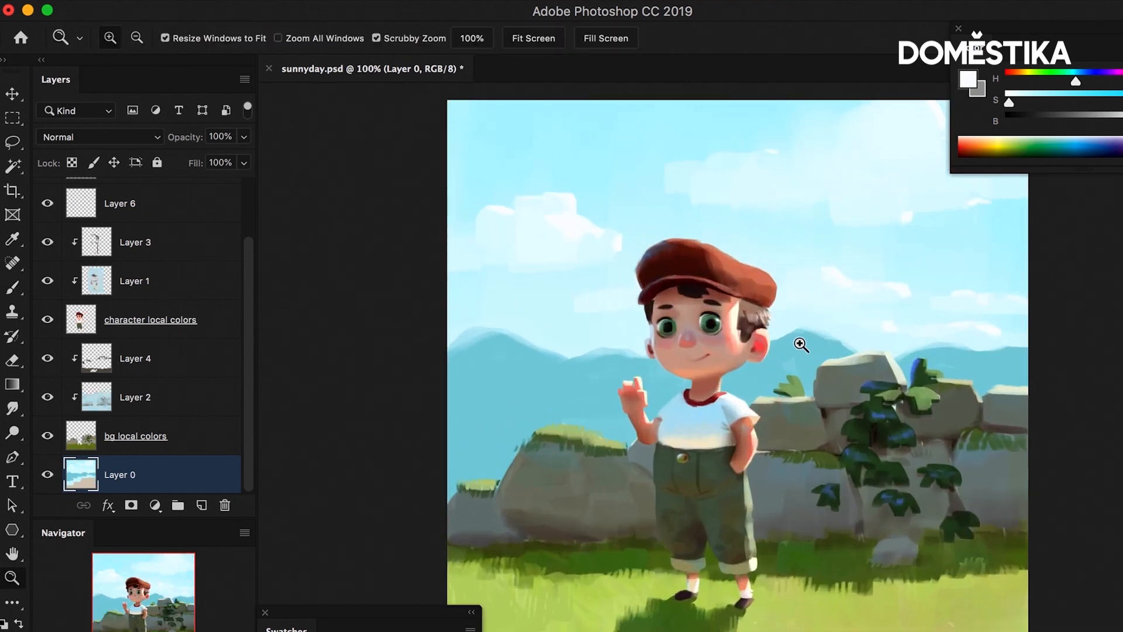
left_click(133, 280)
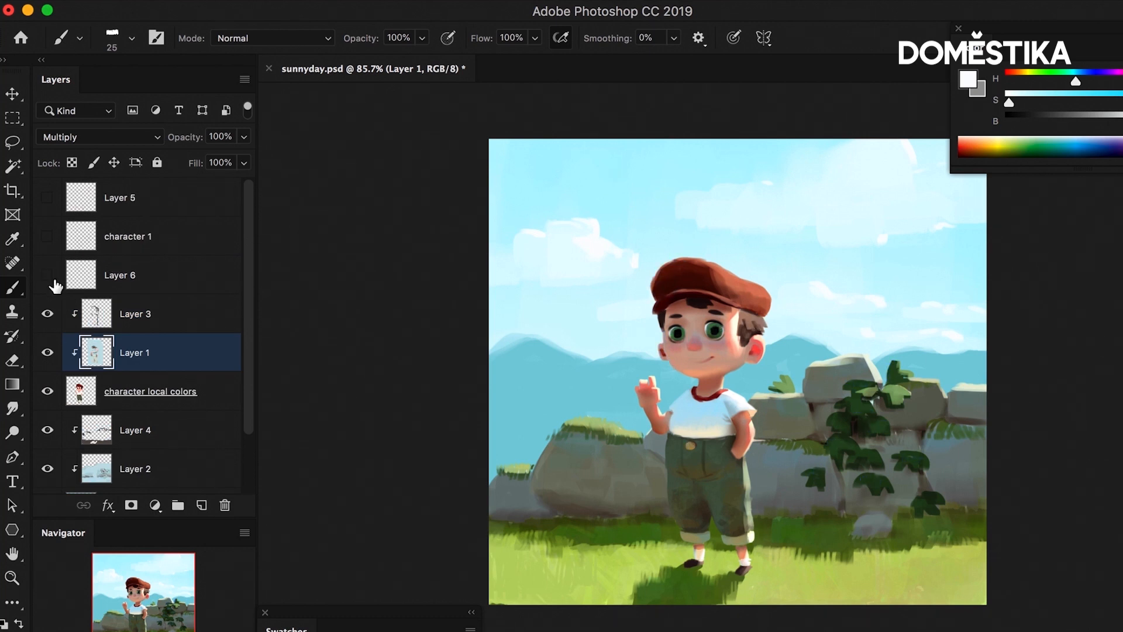
left_click(46, 275)
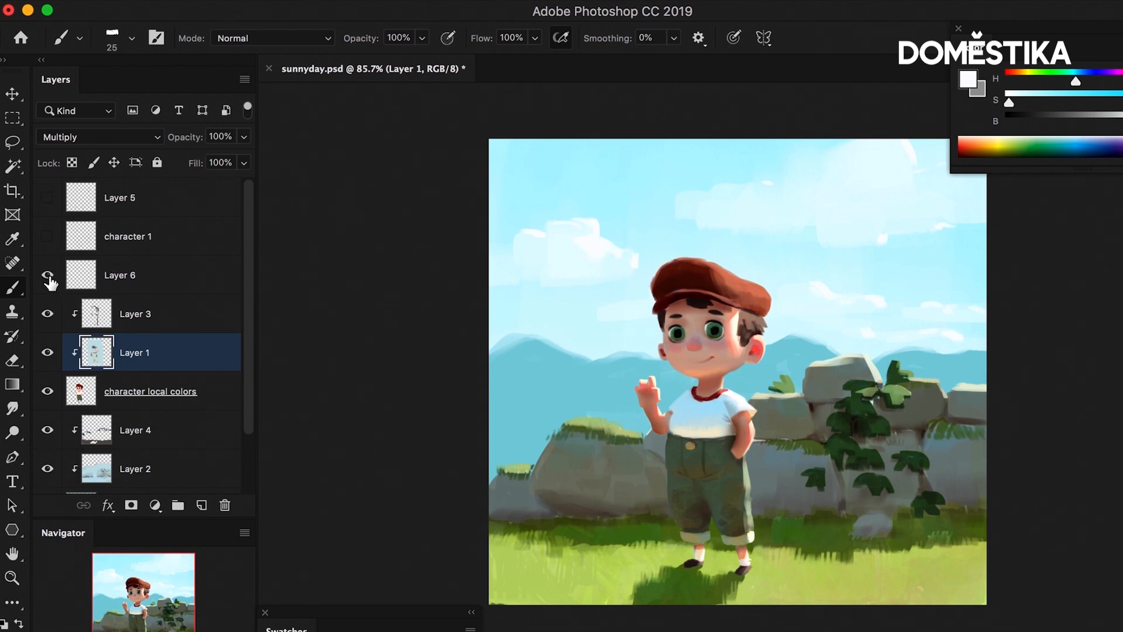
left_click(46, 275)
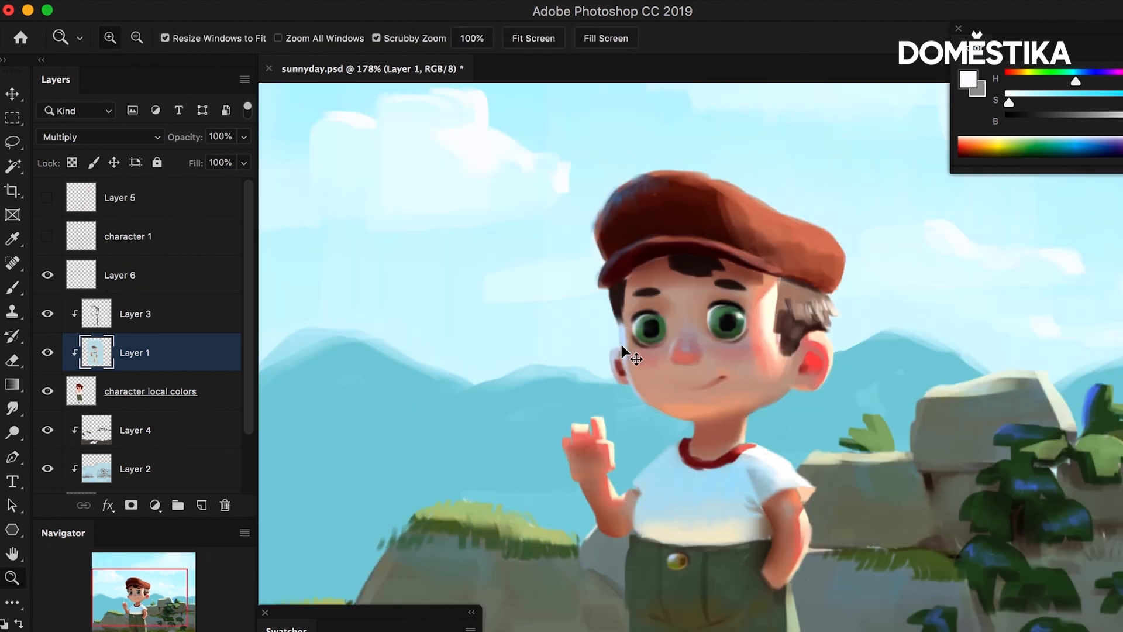
left_click(119, 274)
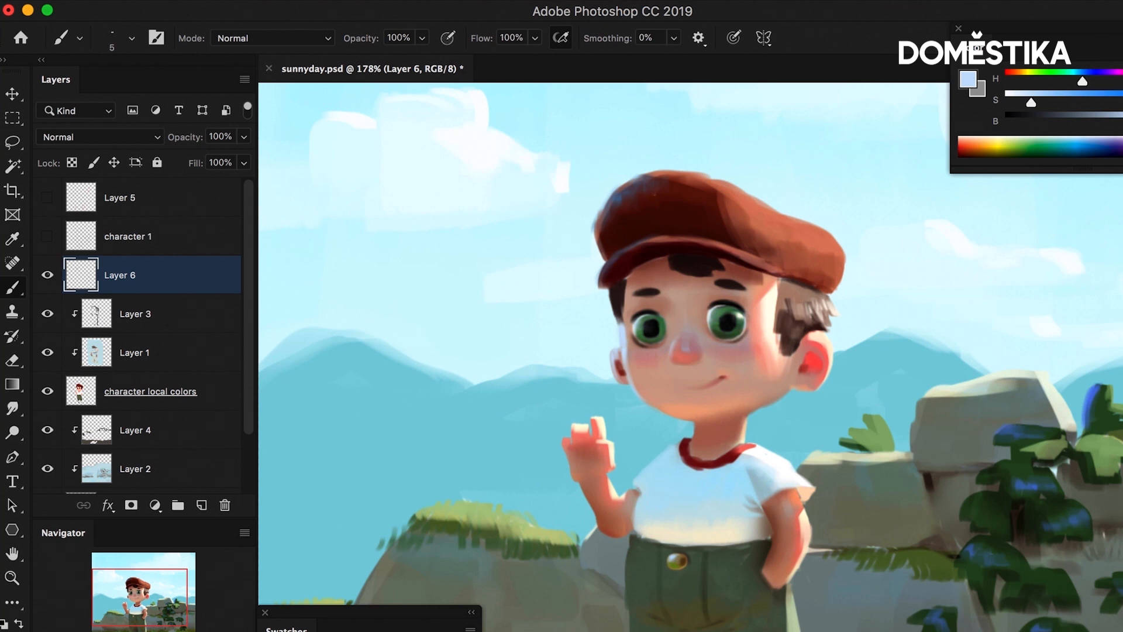